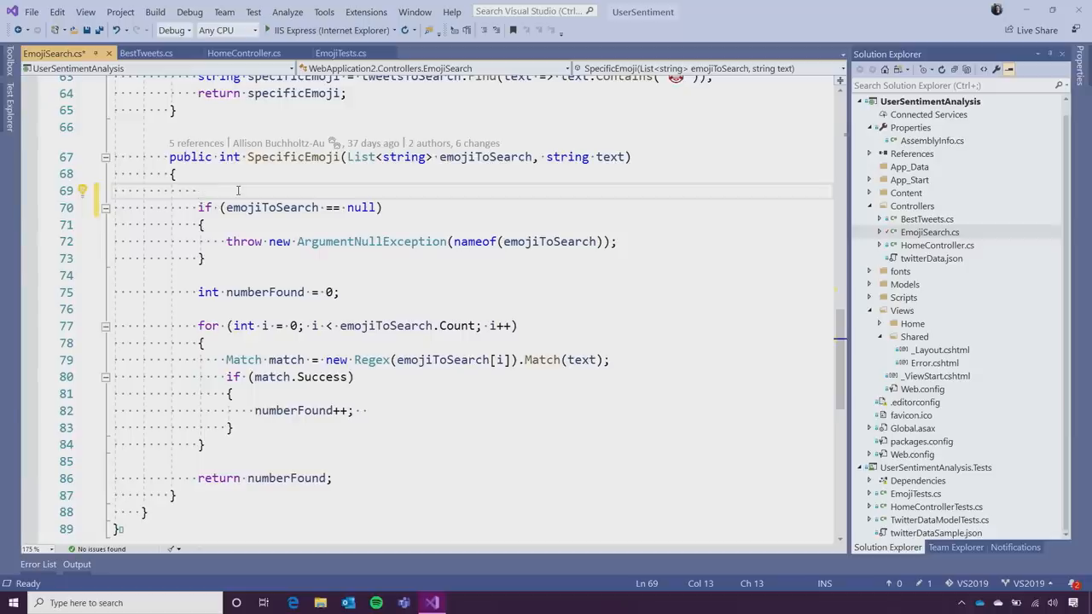
text(if)
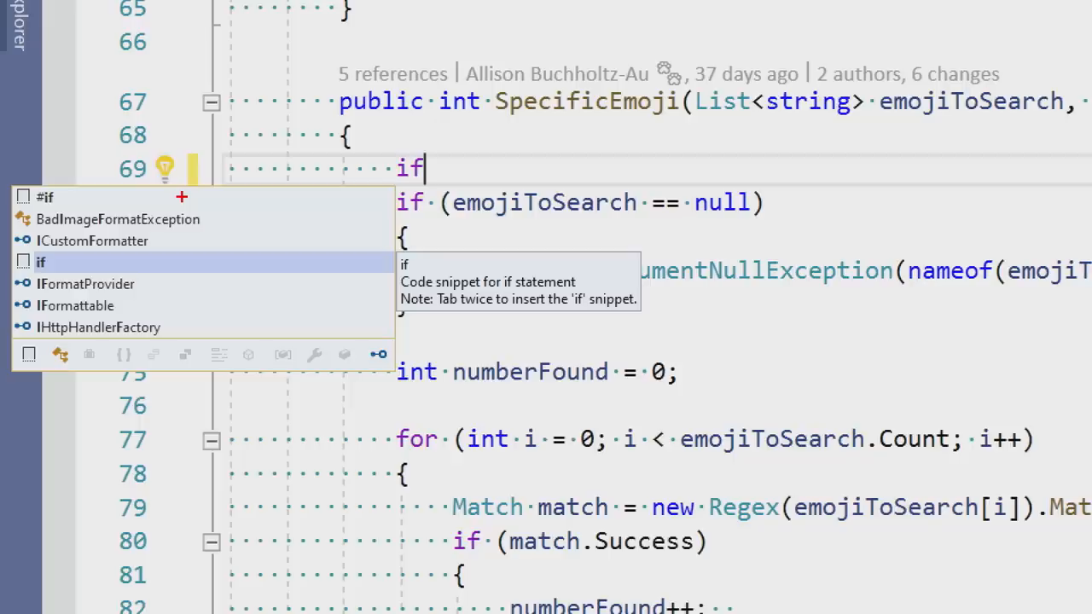
mouse_move(40, 262)
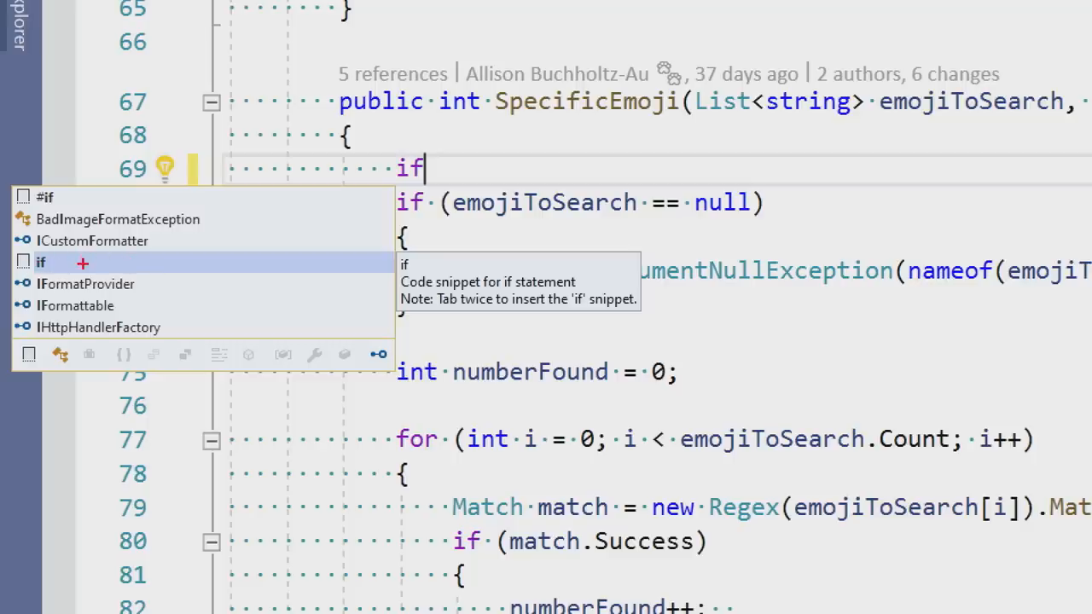
mouse_move(105, 241)
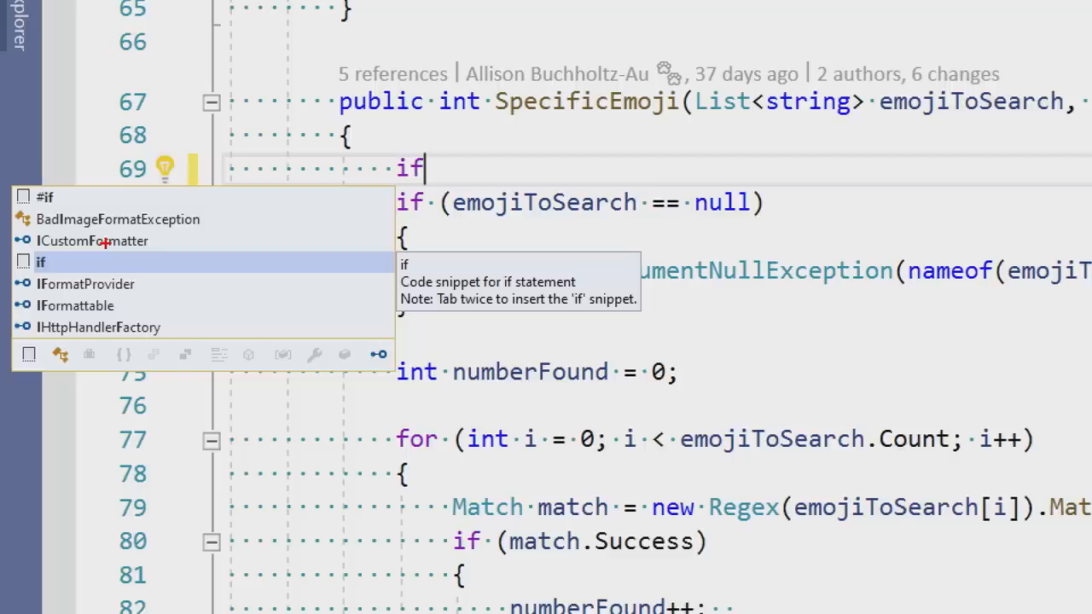
mouse_move(38, 310)
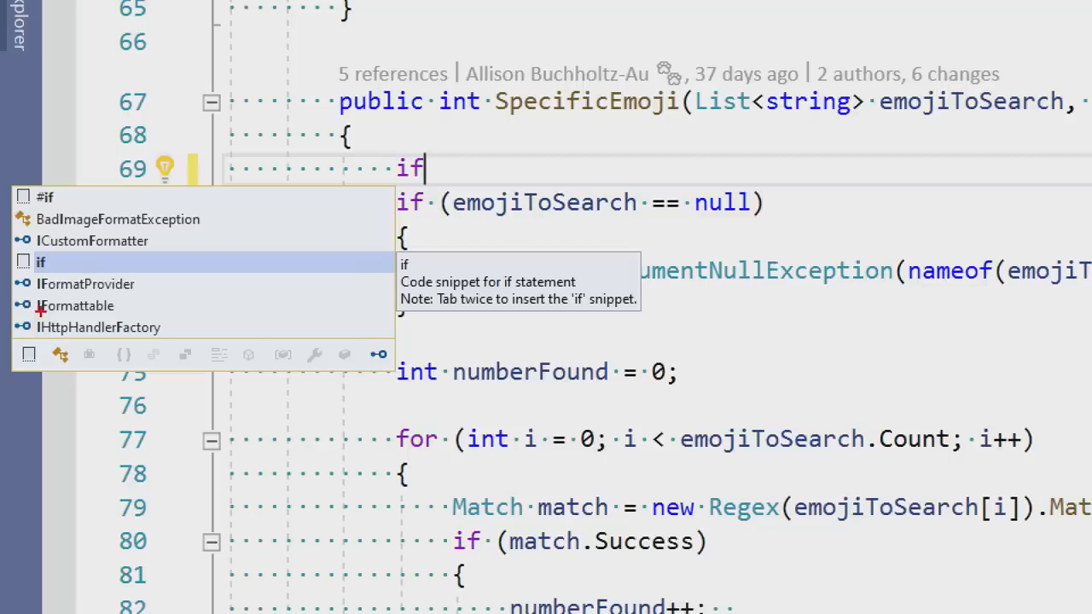
mouse_move(183, 305)
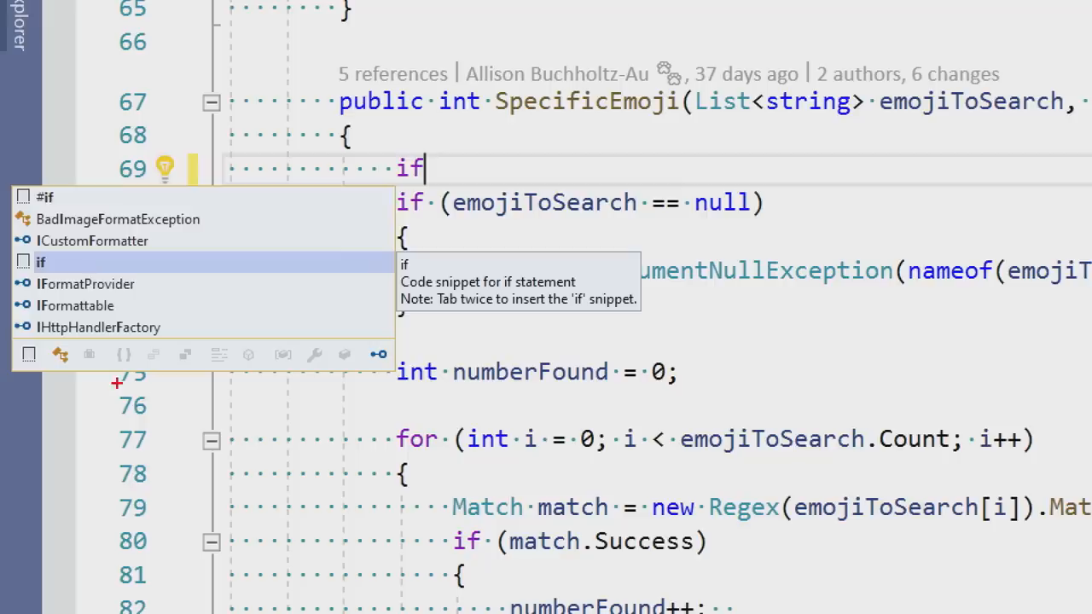
mouse_move(93, 283)
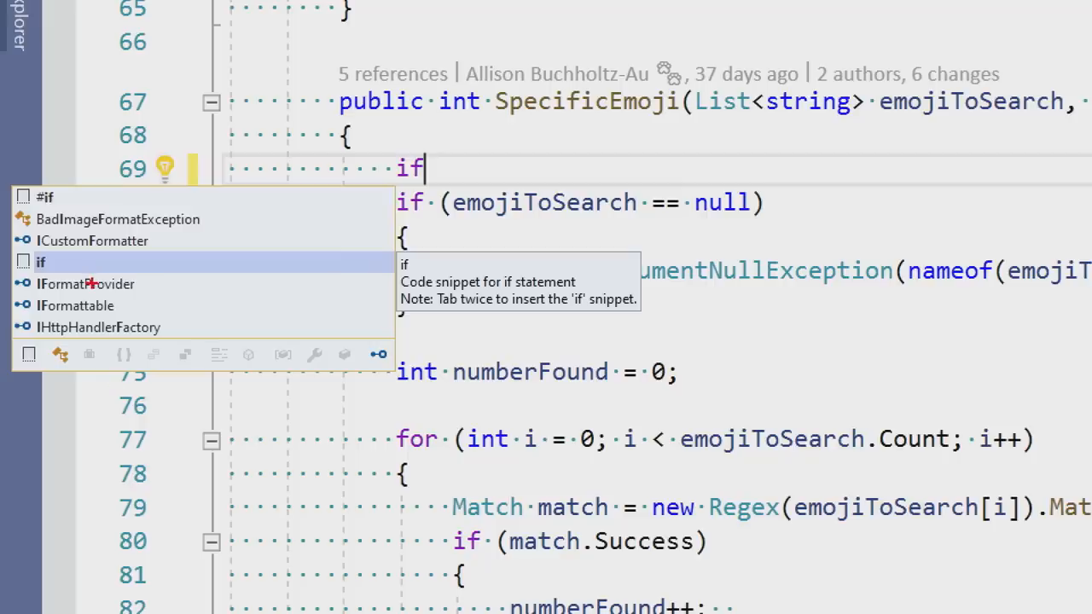